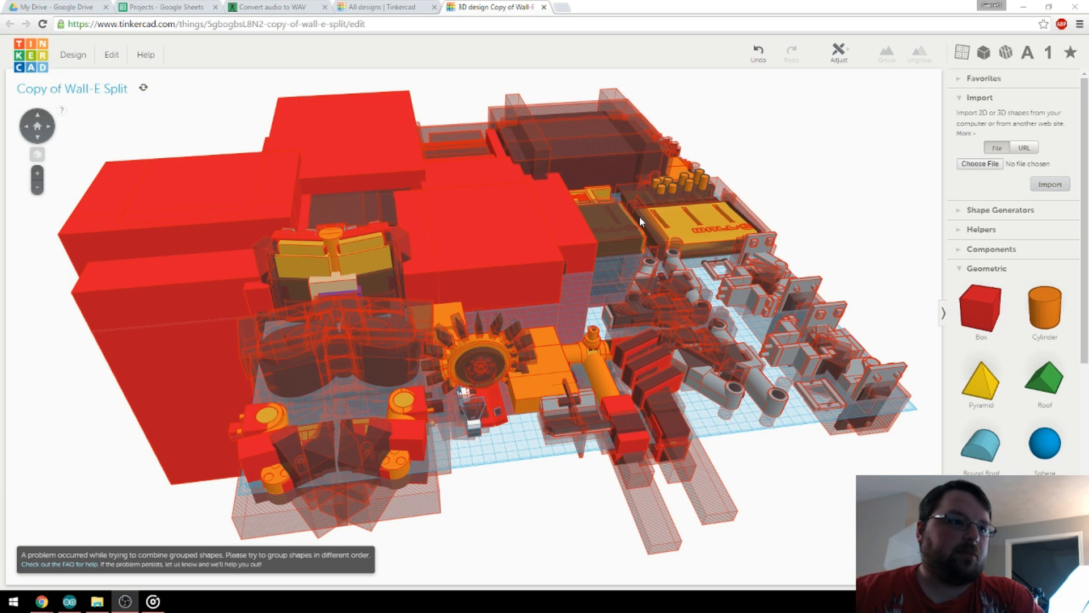
mouse_move(619, 201)
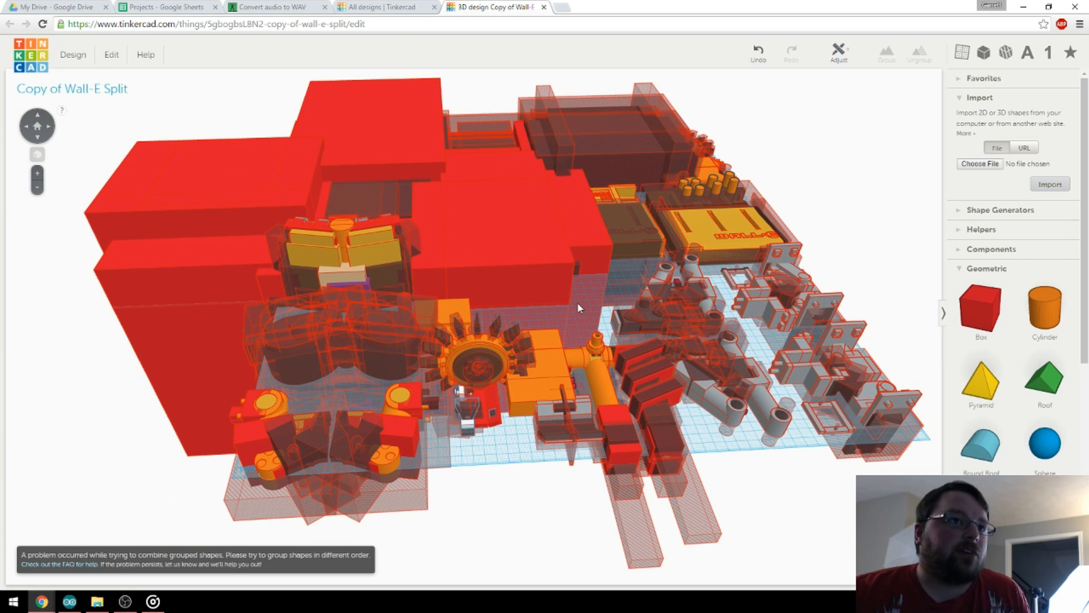
mouse_move(575, 322)
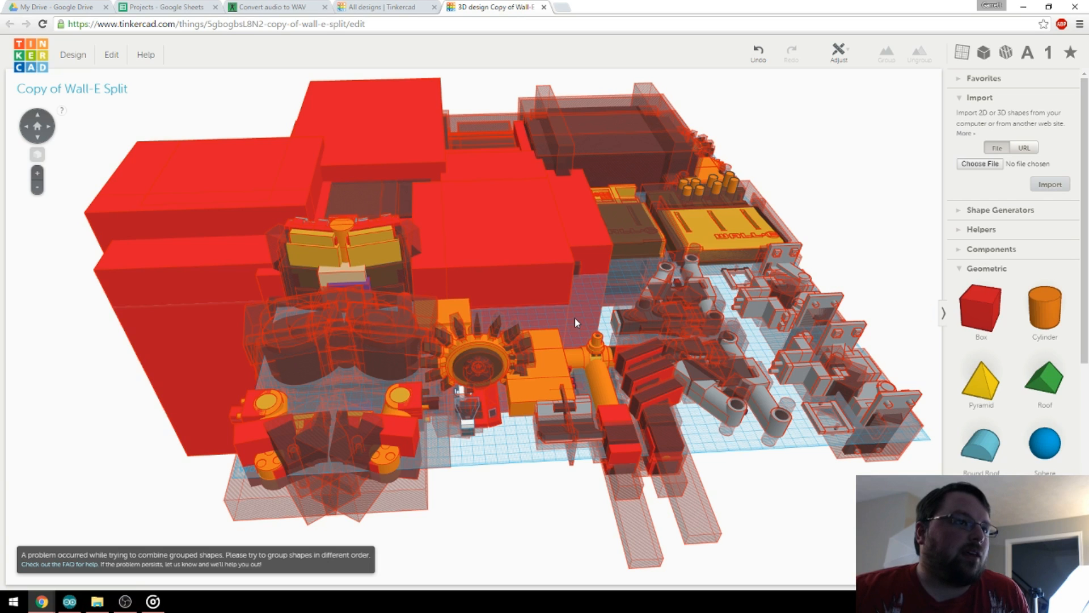
mouse_move(575, 308)
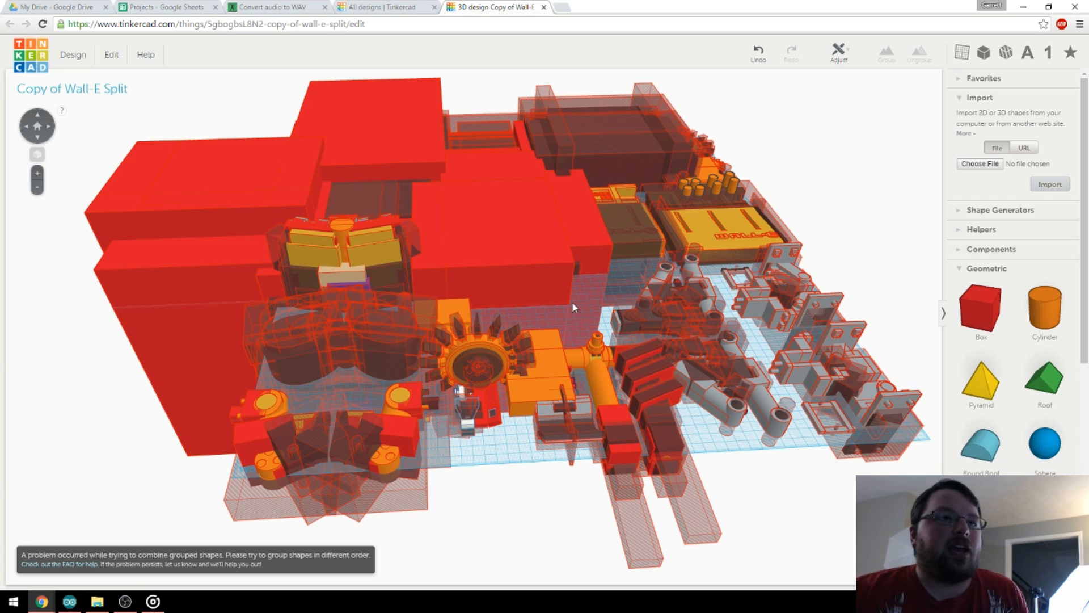
mouse_move(576, 288)
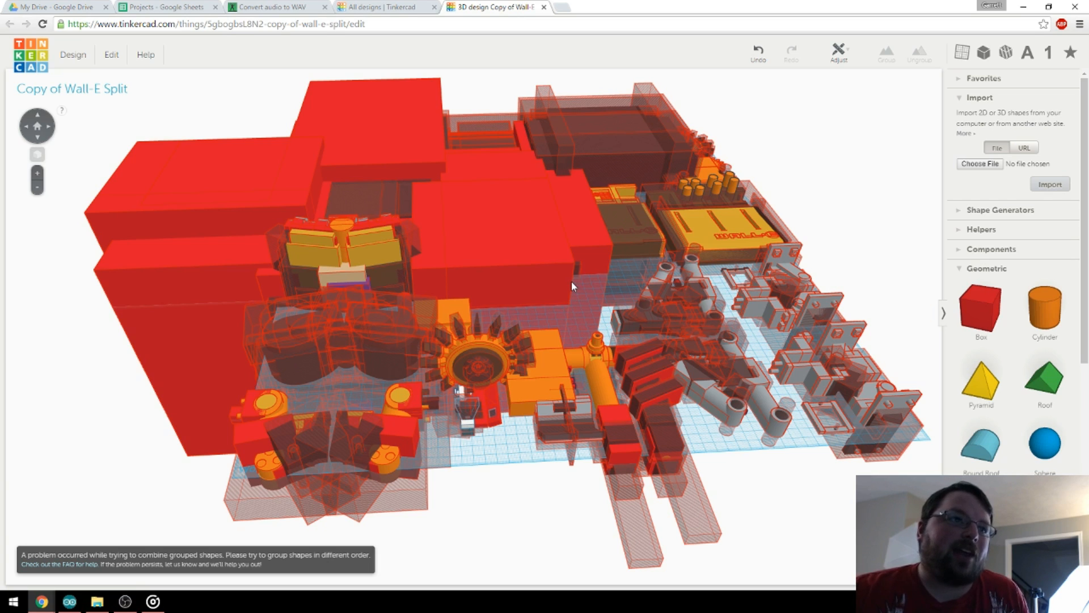
mouse_move(576, 299)
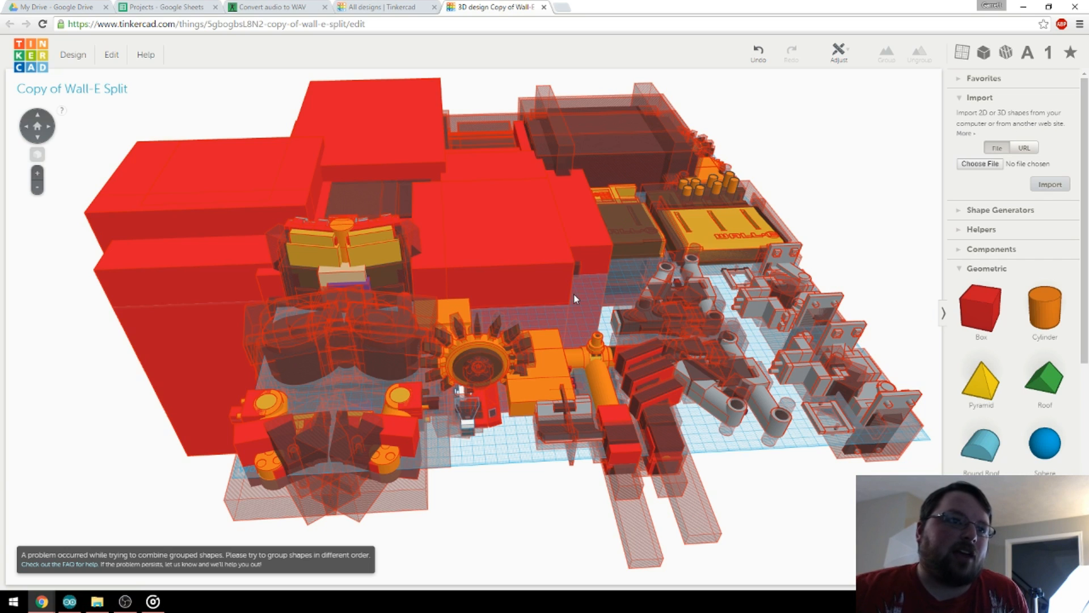
mouse_move(570, 307)
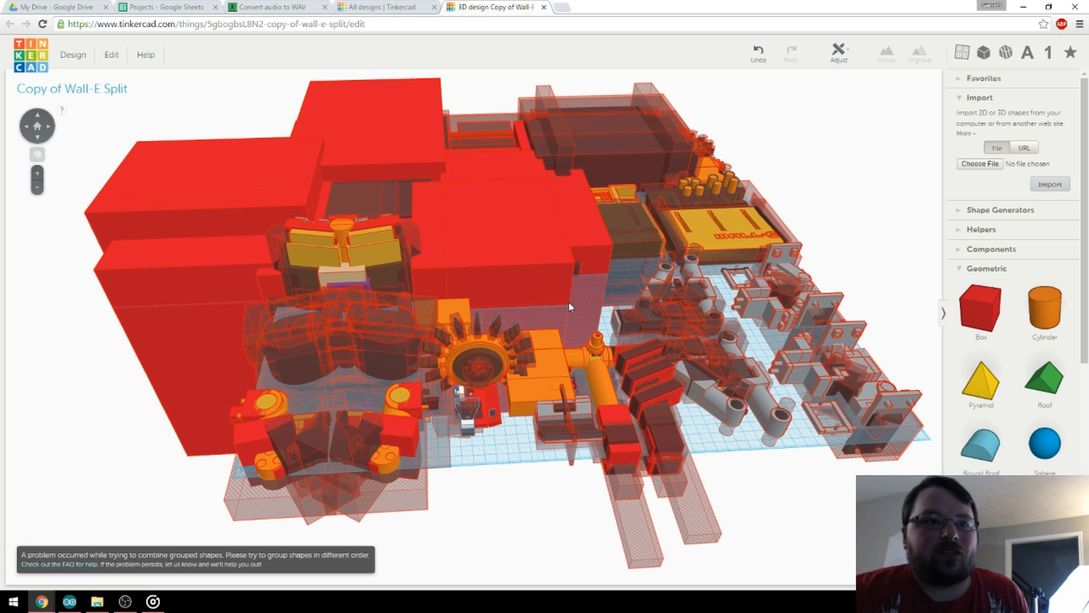
mouse_move(566, 311)
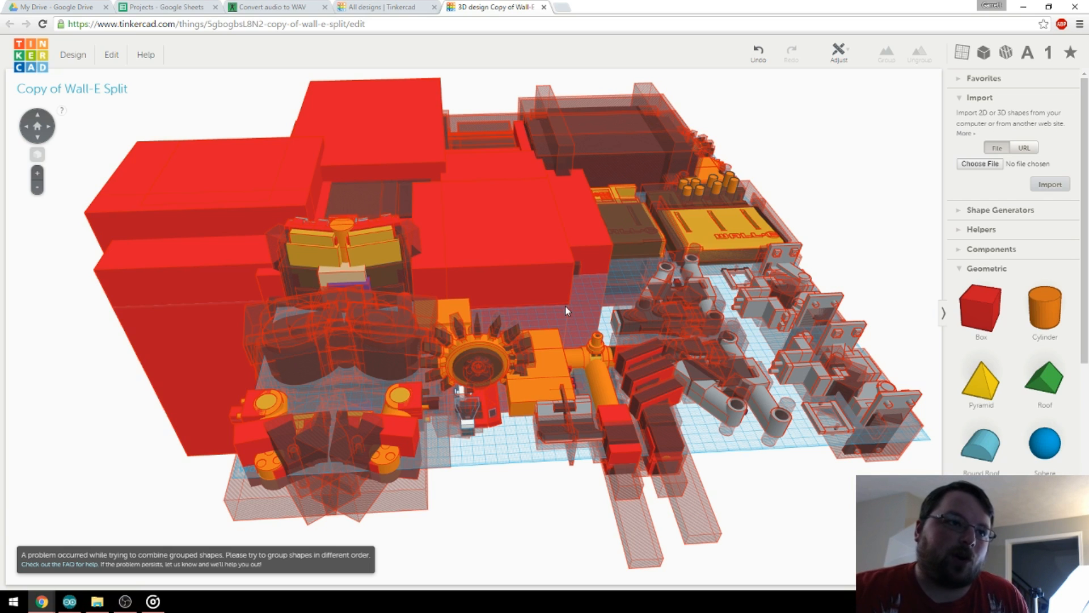
mouse_move(512, 435)
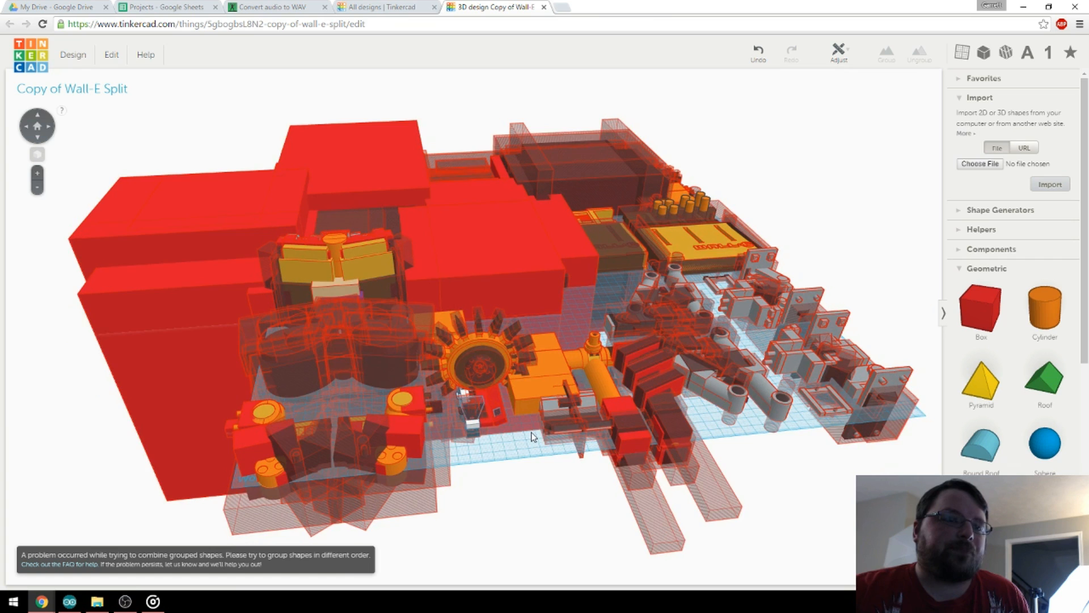
- In the Optional settings, choose 8 Bit resolution, 16000 Hz sampling, mono channels and PCM unsigned 8-bit
drag(531, 437, 566, 327)
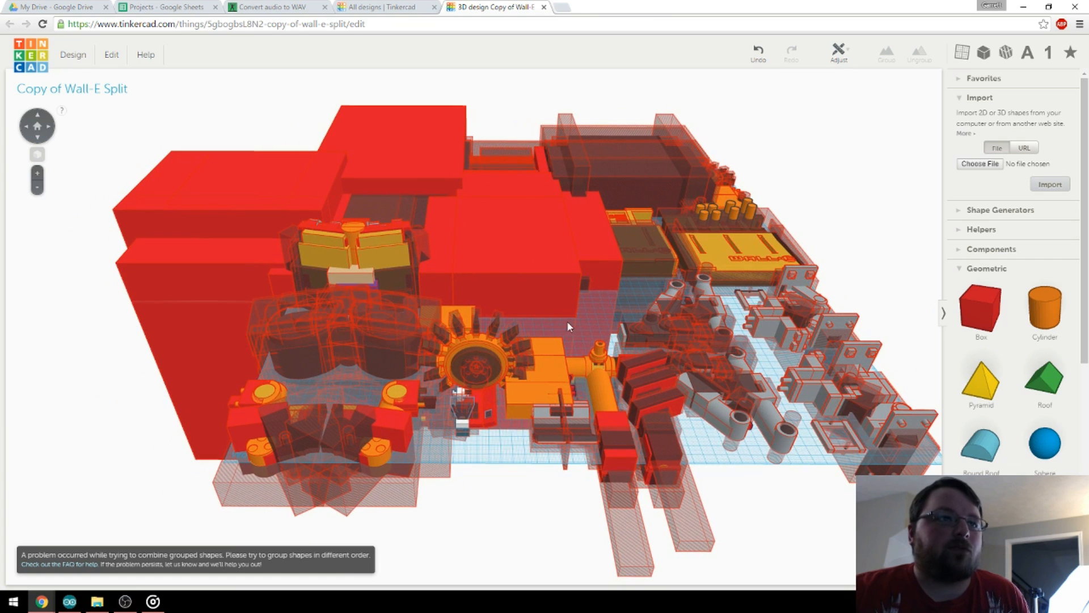
mouse_move(628, 304)
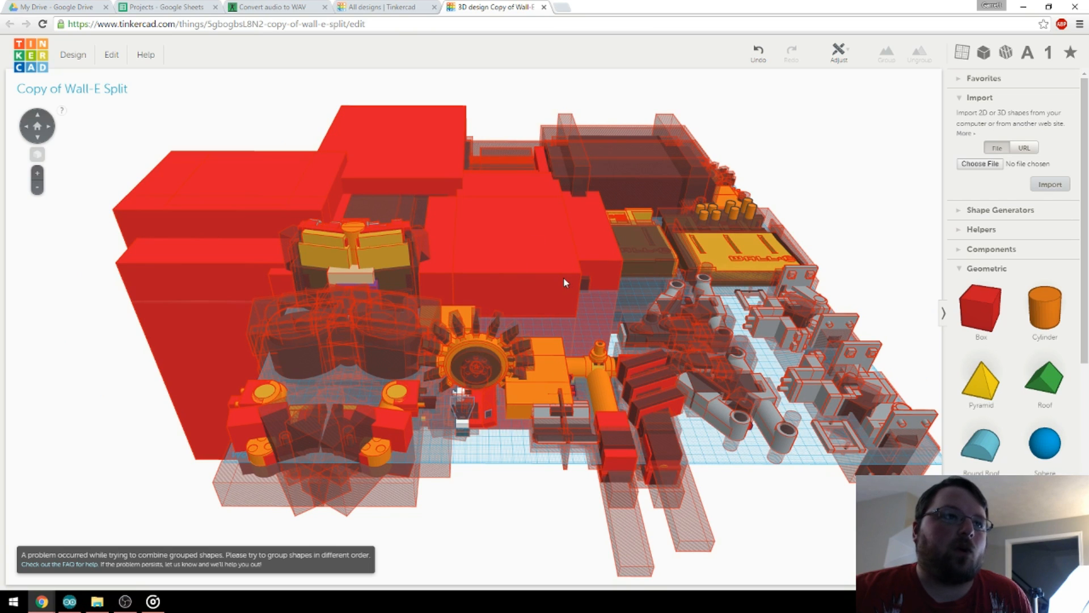
mouse_move(602, 317)
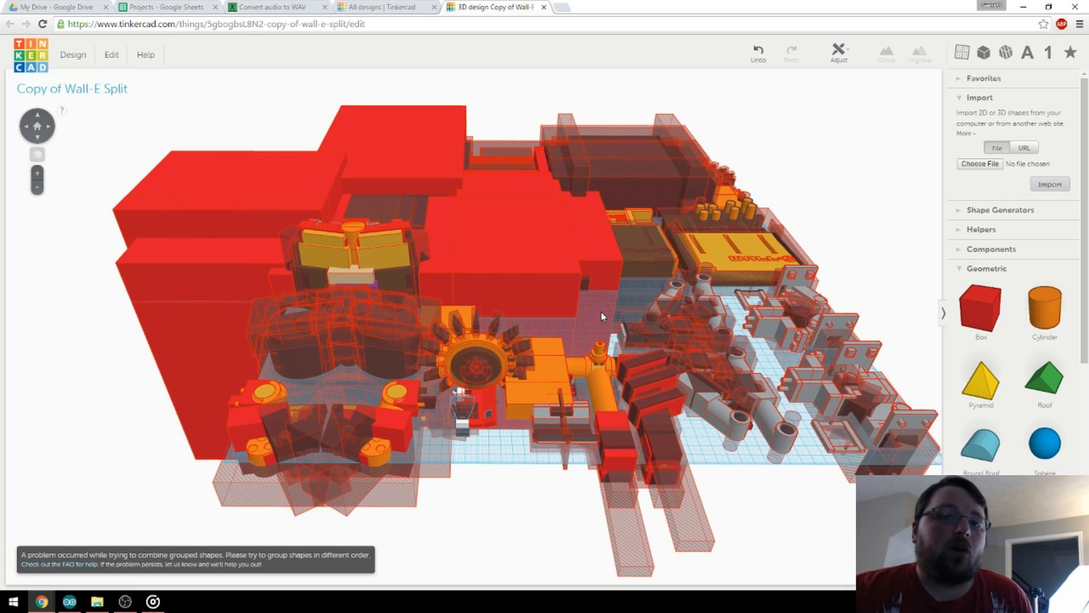
mouse_move(552, 344)
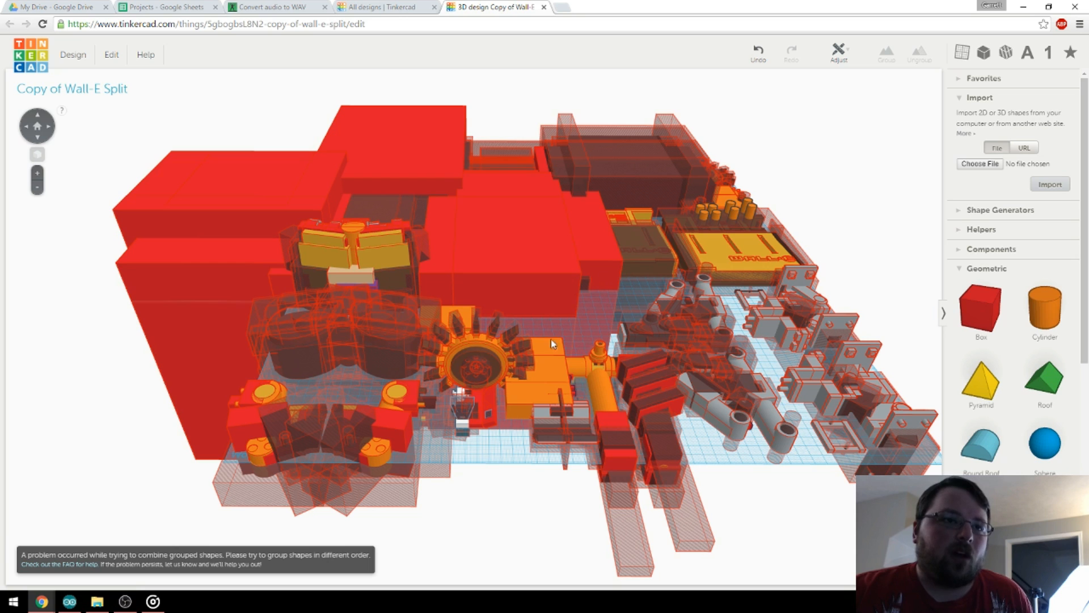
mouse_move(603, 377)
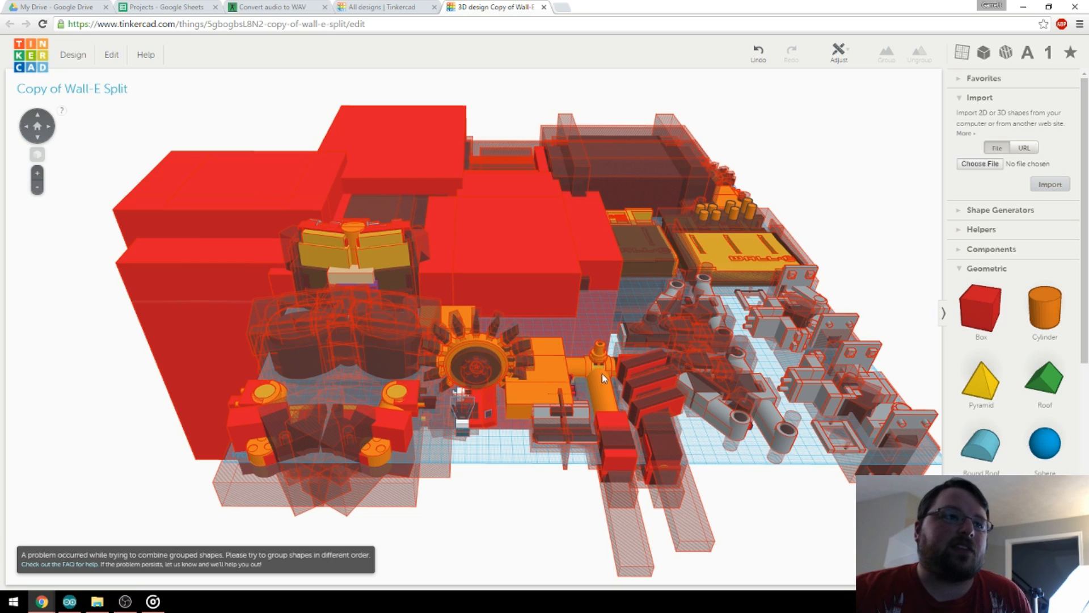
mouse_move(580, 312)
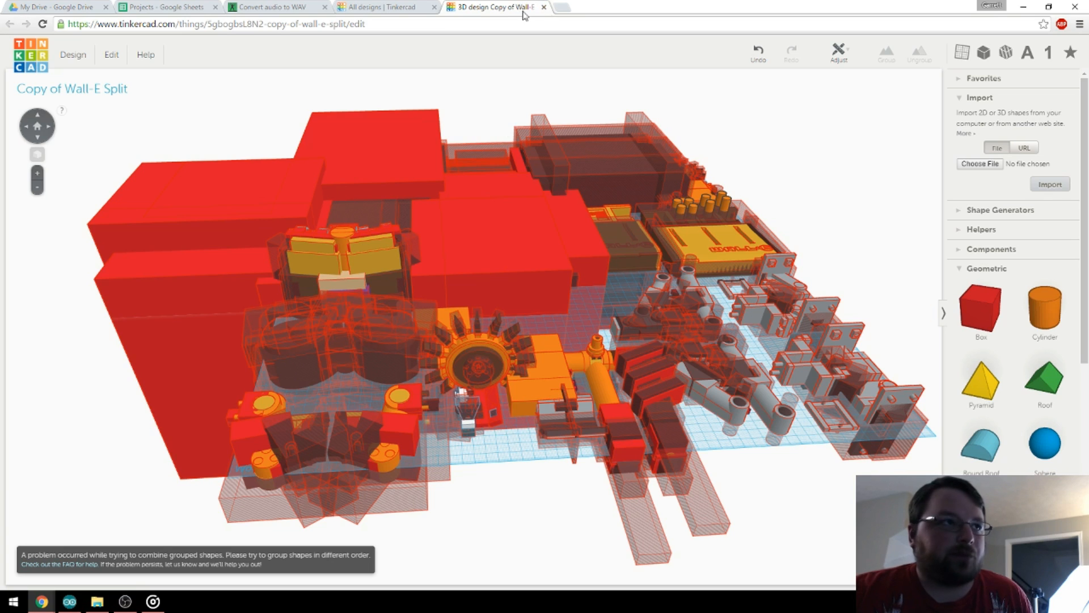
mouse_move(458, 125)
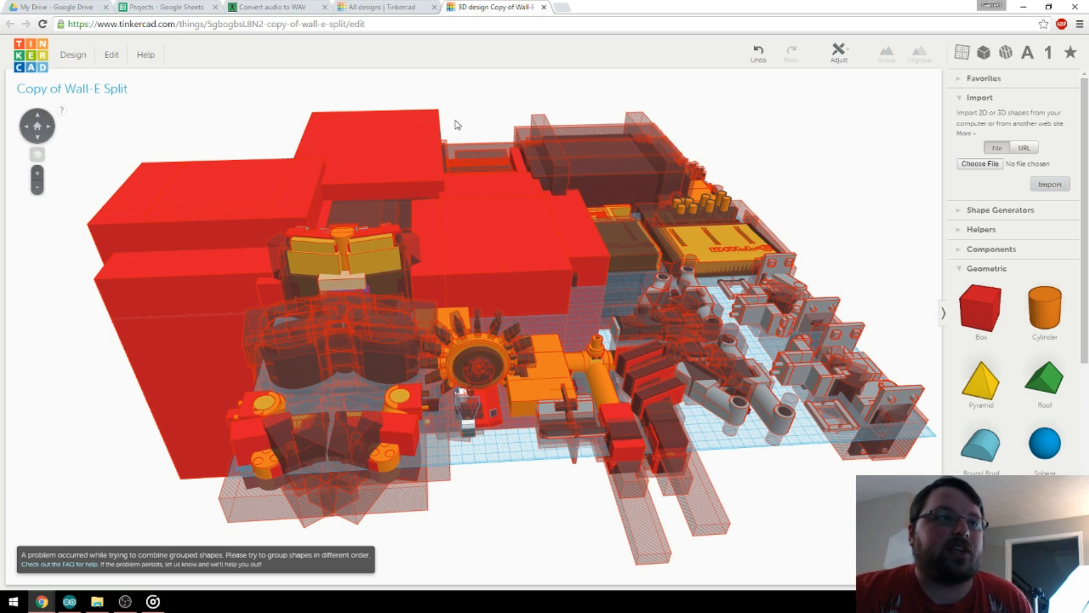
mouse_move(478, 104)
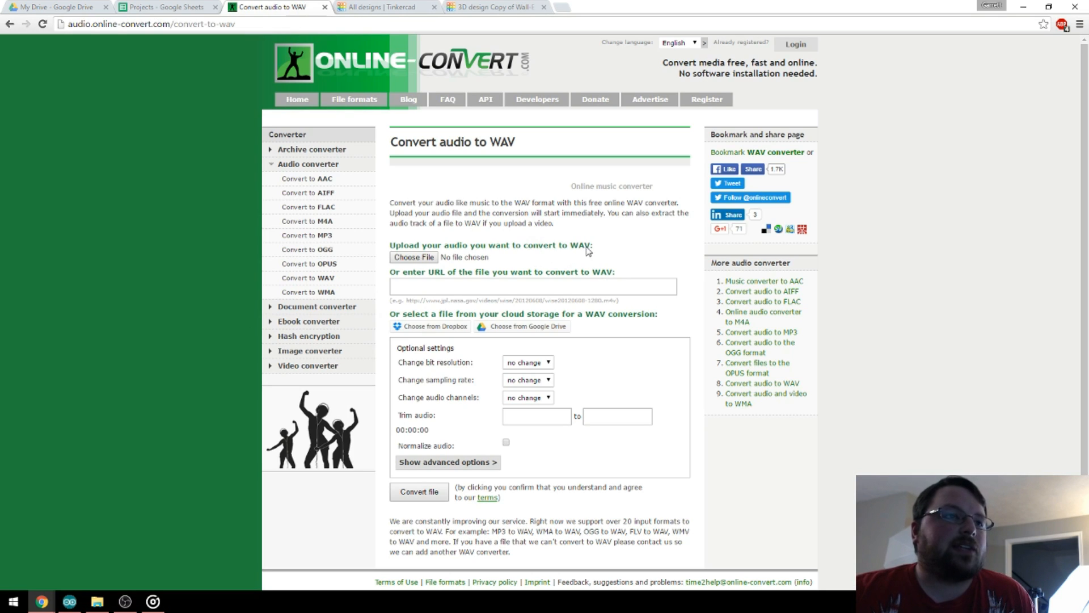
mouse_move(597, 250)
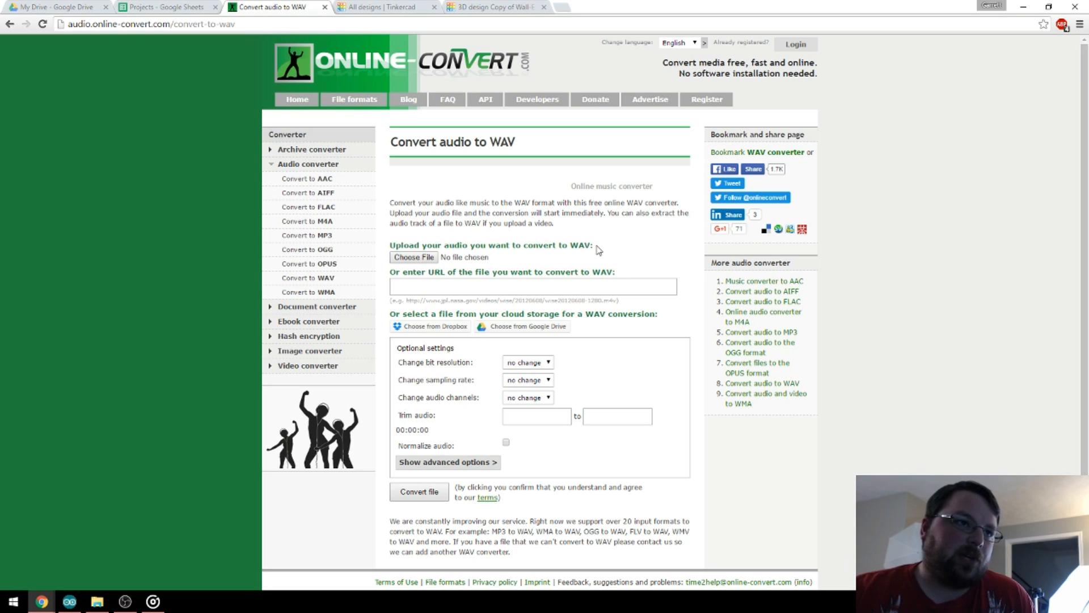
mouse_move(613, 308)
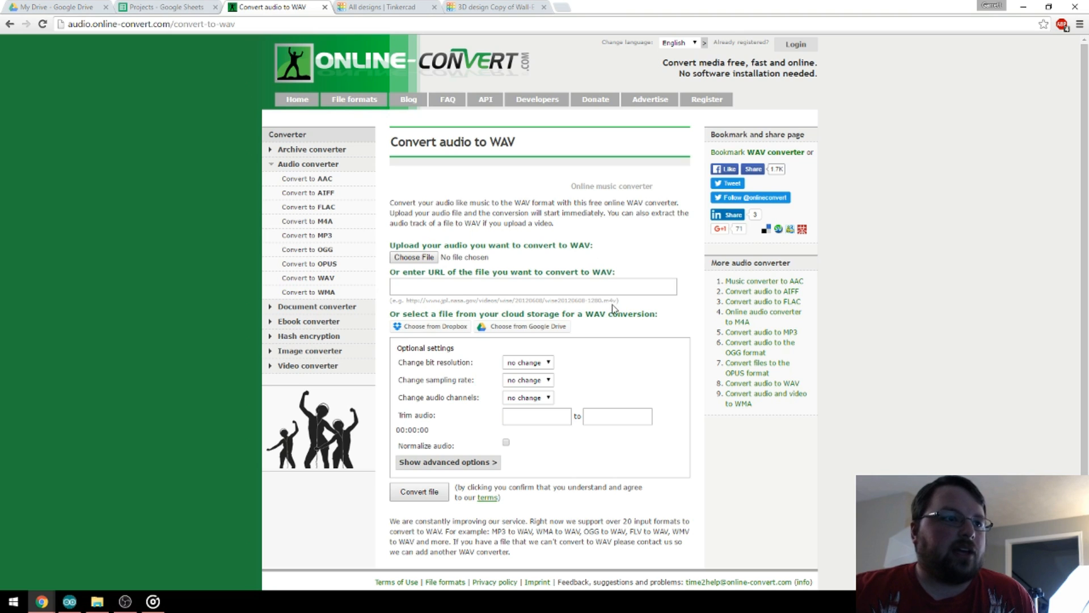
click(527, 362)
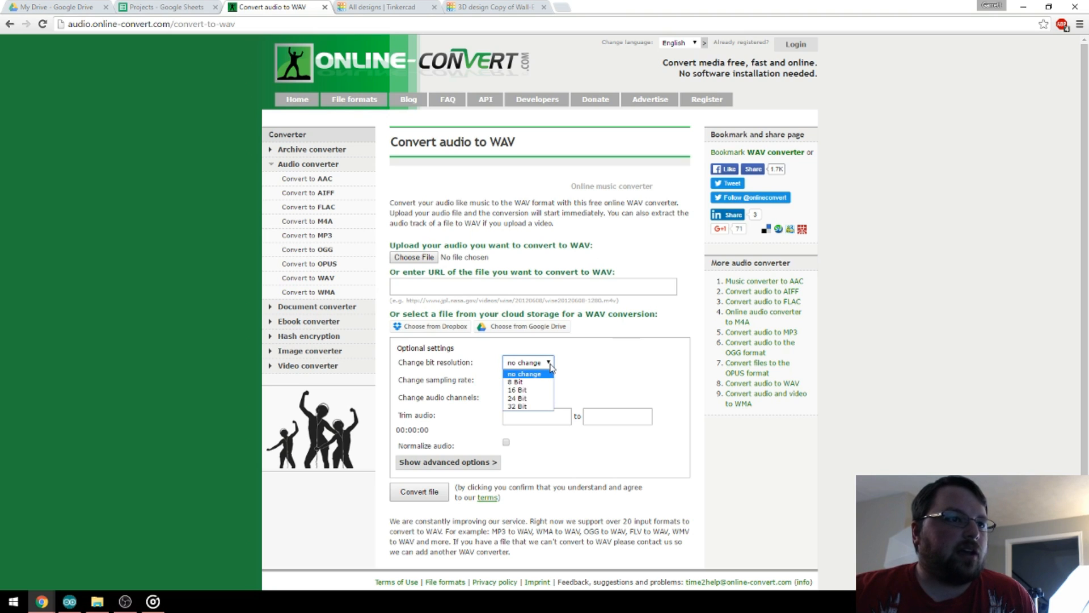
click(528, 380)
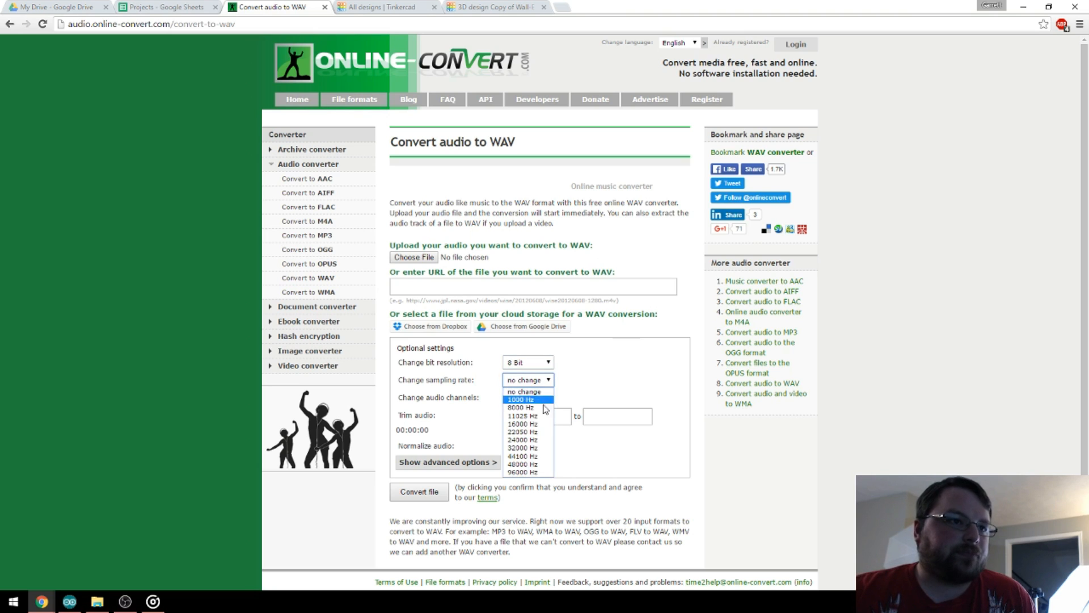
click(523, 423)
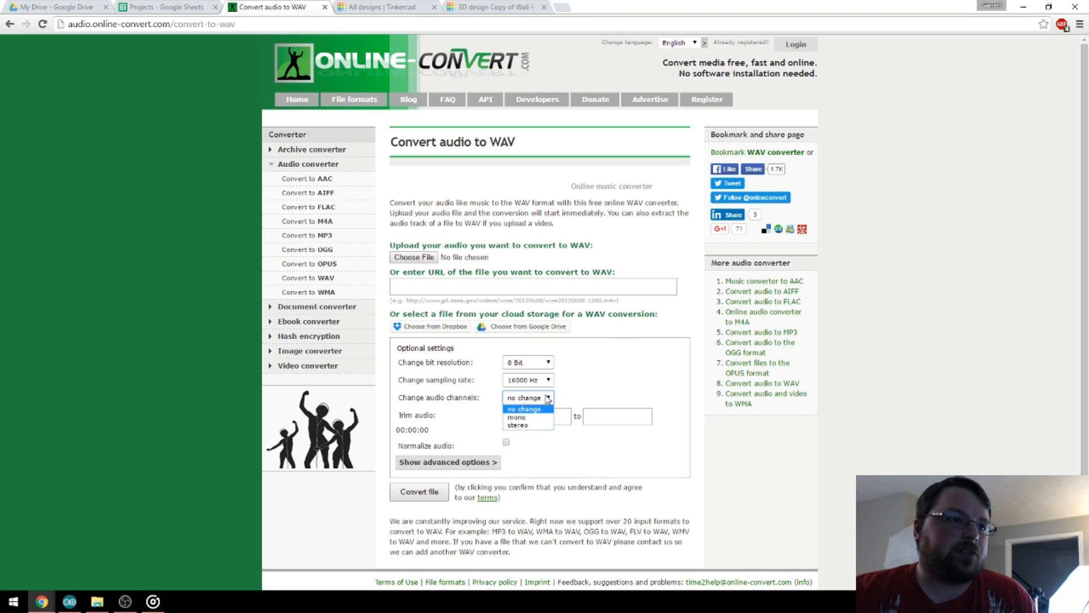
mouse_move(528, 417)
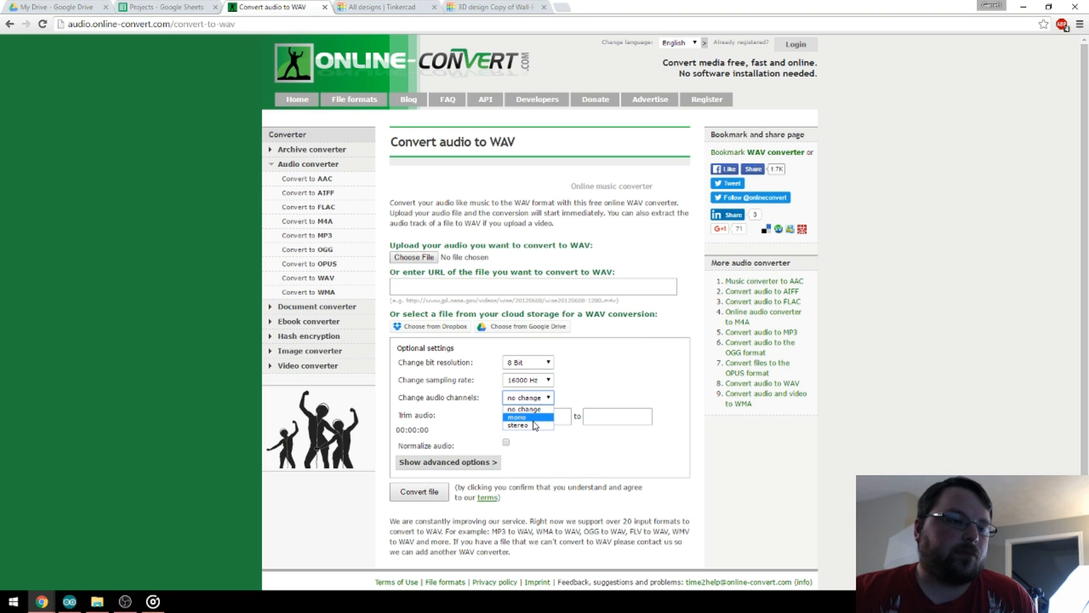
click(523, 417)
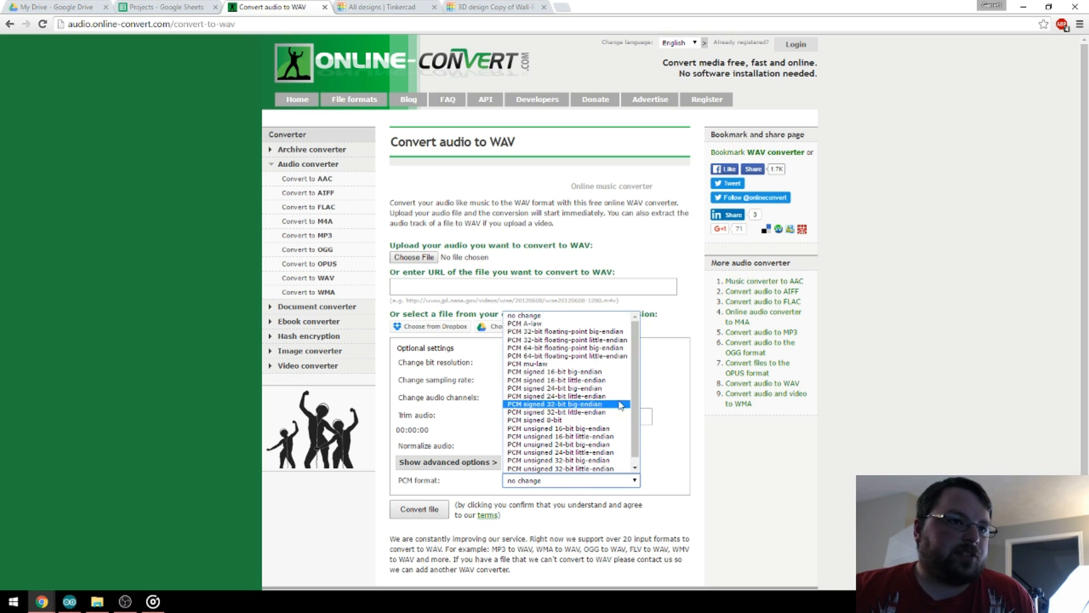
click(548, 479)
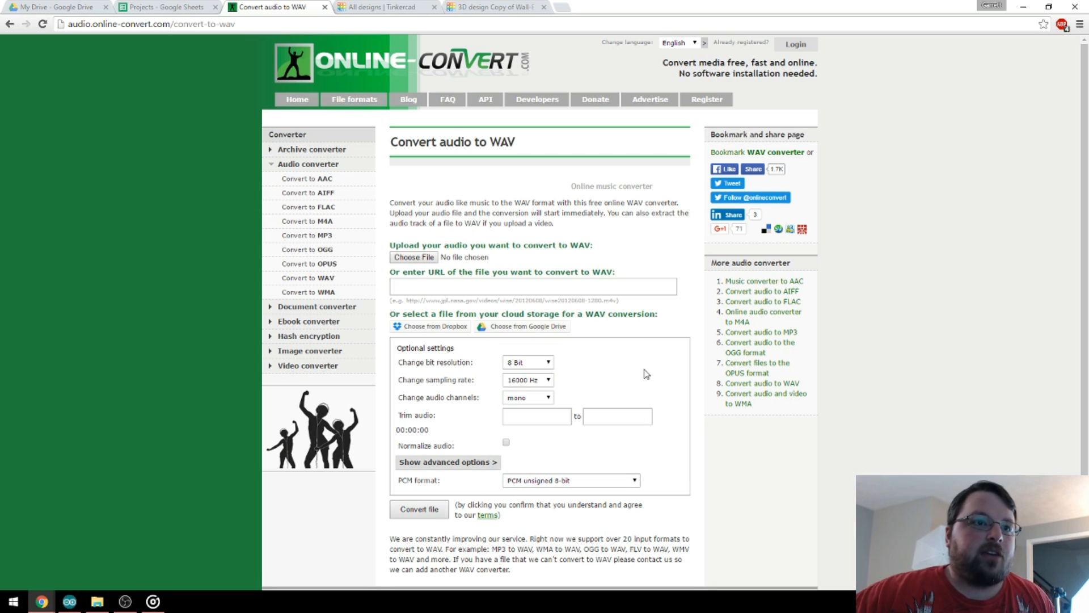
mouse_move(620, 378)
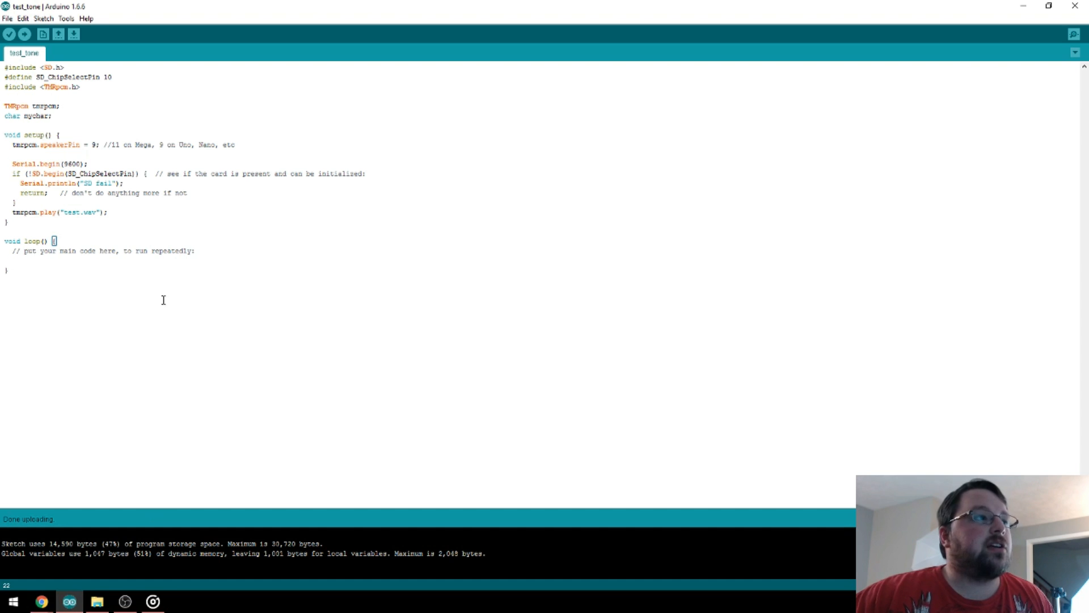
mouse_move(112, 313)
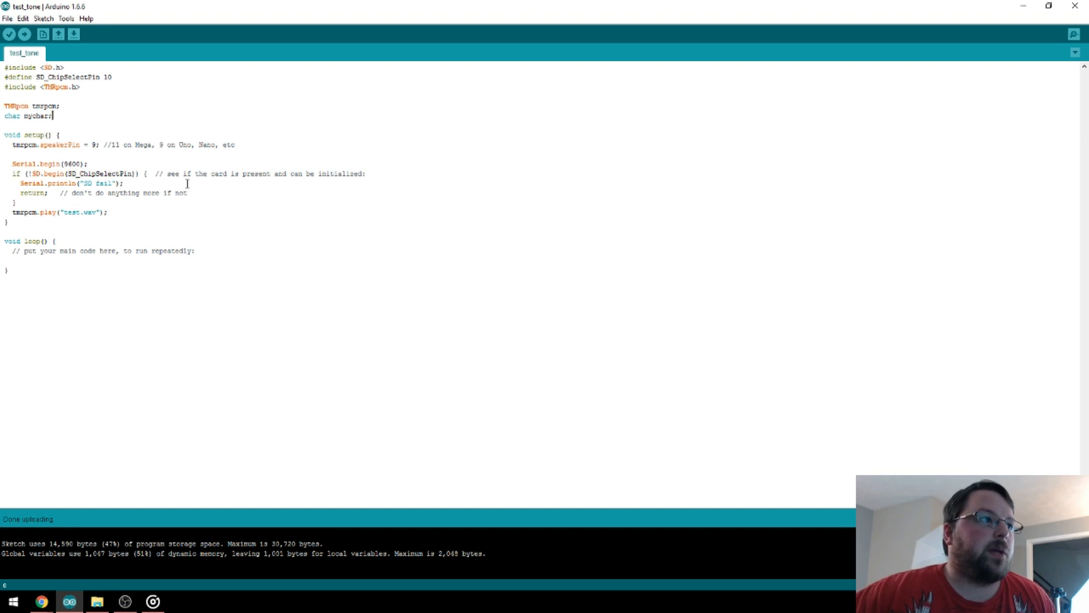
drag(38, 144, 97, 144)
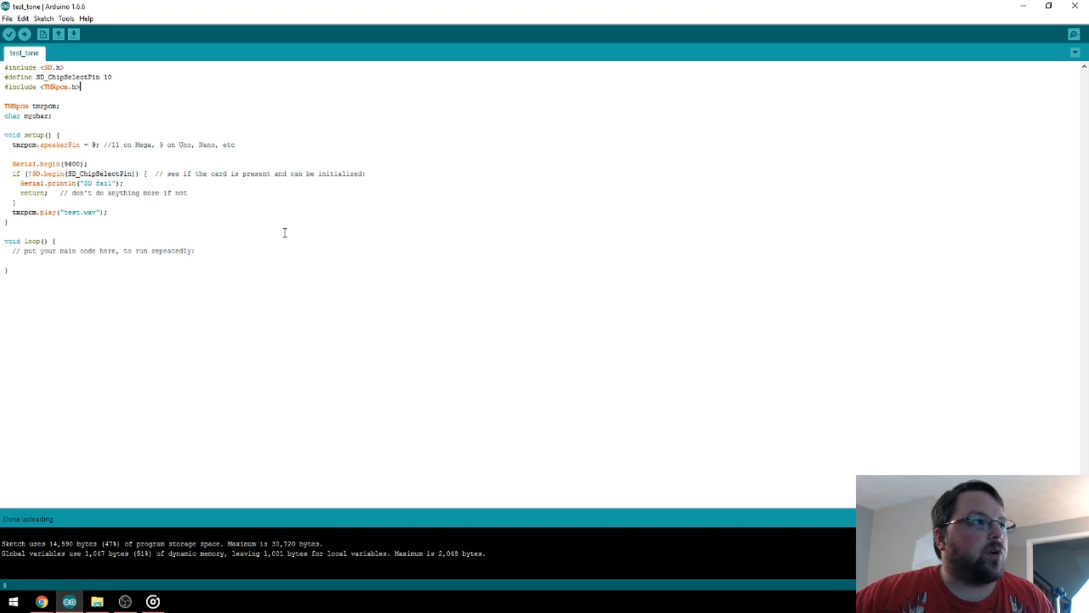
mouse_move(228, 202)
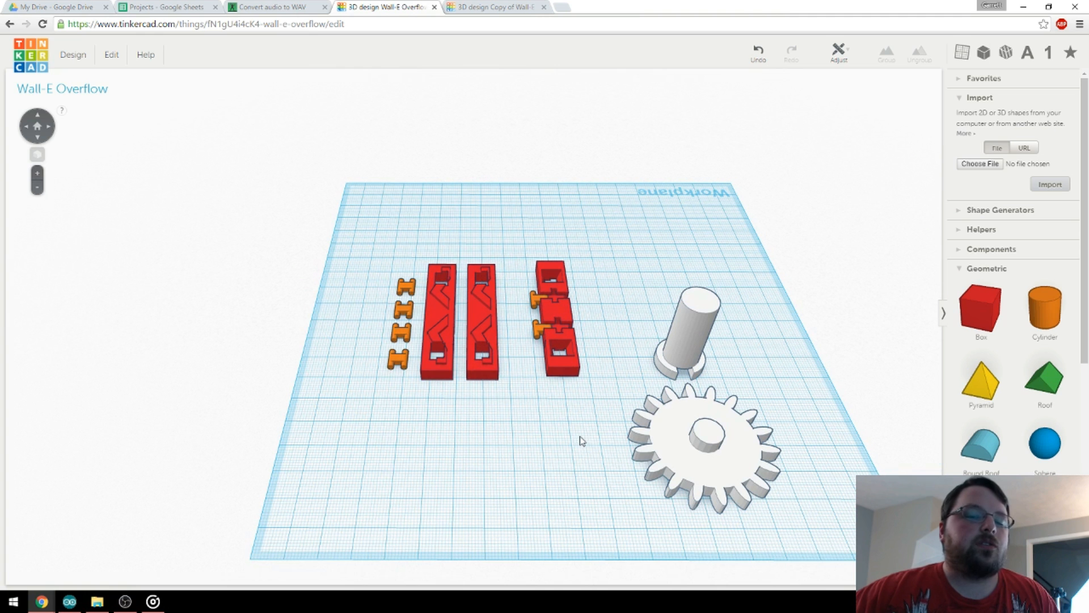
mouse_move(567, 469)
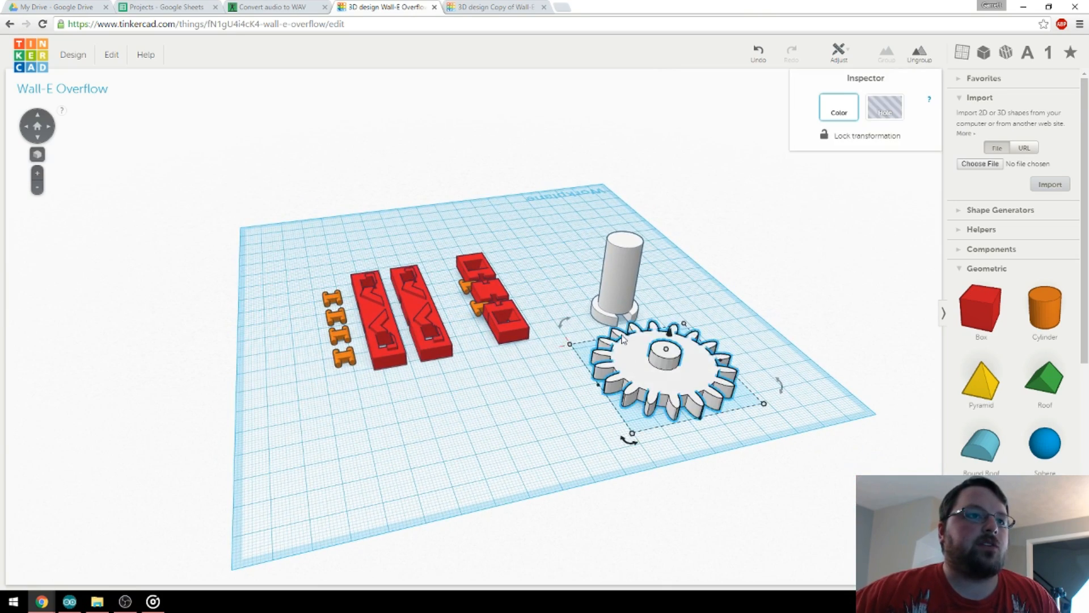
click(672, 304)
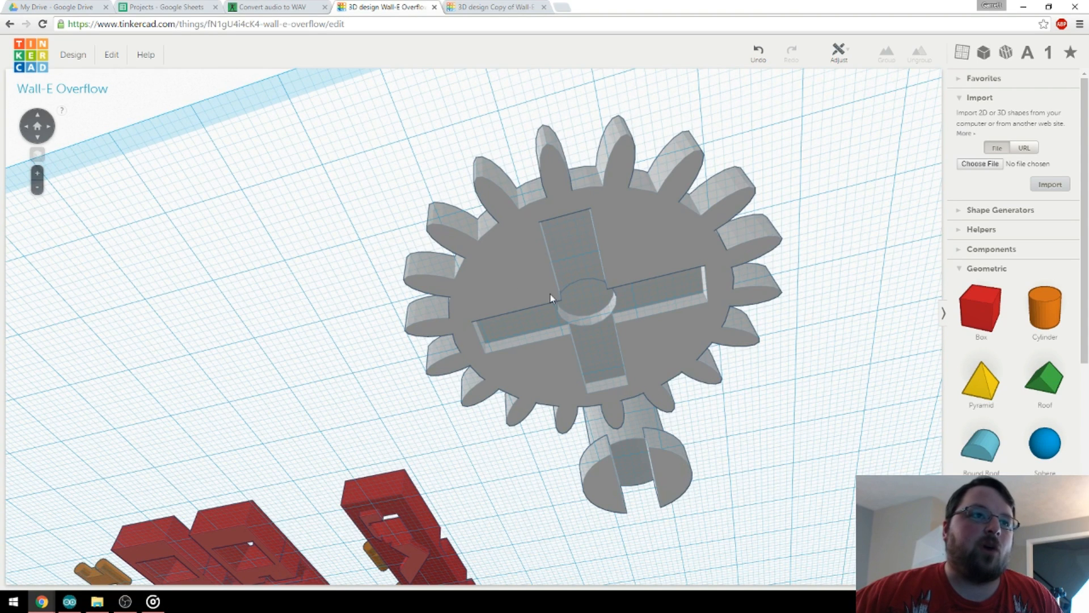
mouse_move(578, 304)
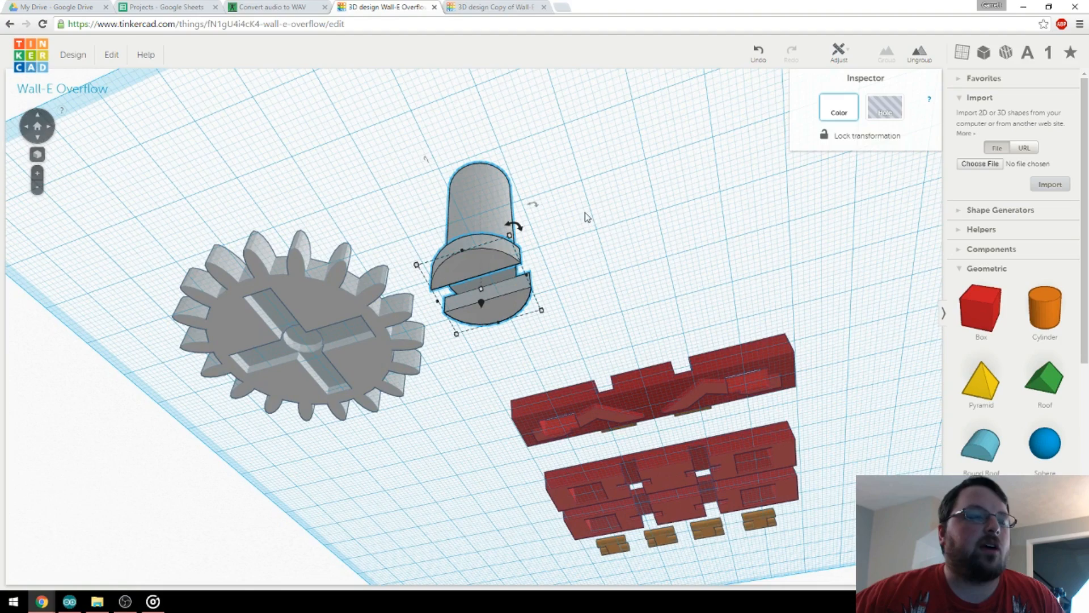
click(432, 304)
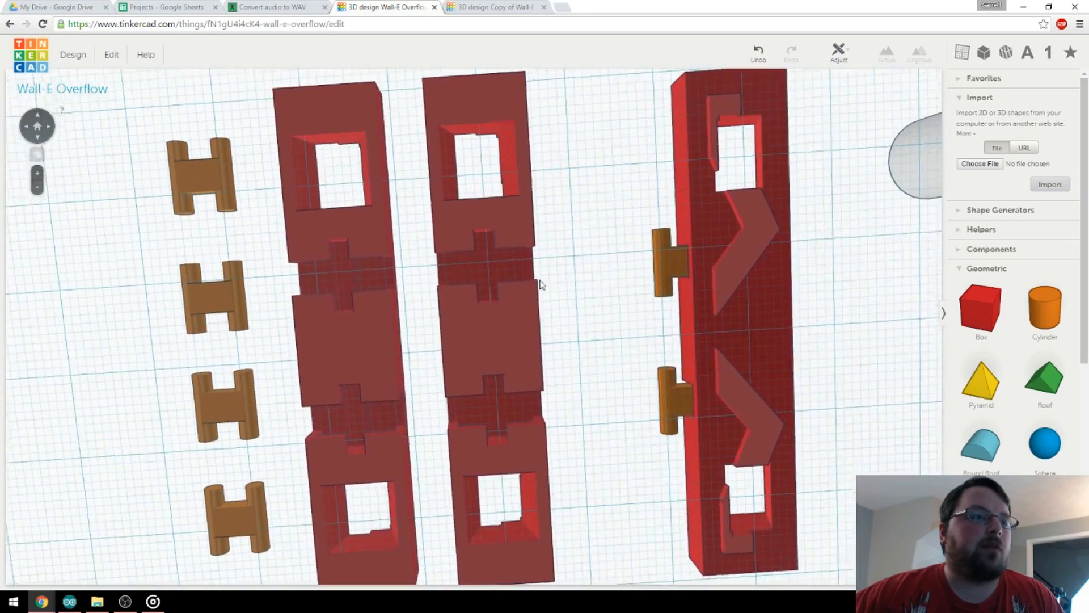
drag(542, 284, 616, 417)
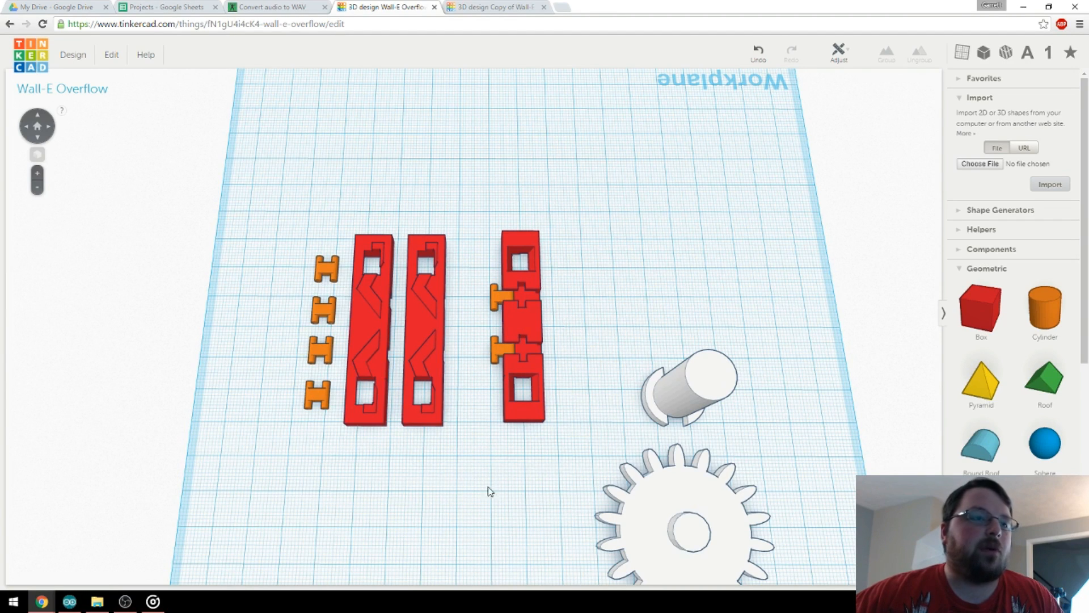
mouse_move(504, 406)
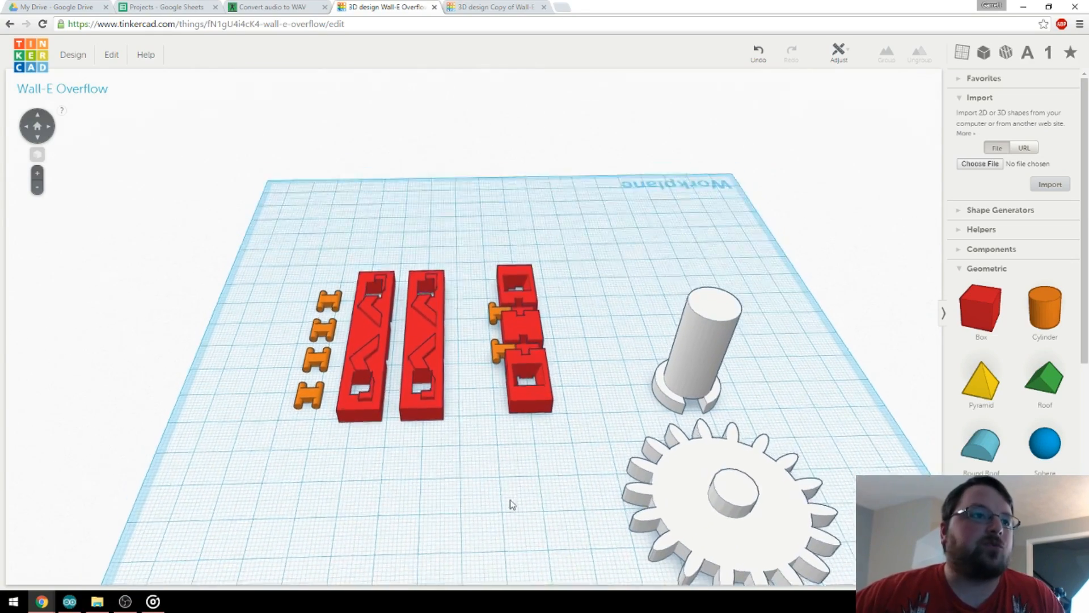
drag(507, 504, 497, 465)
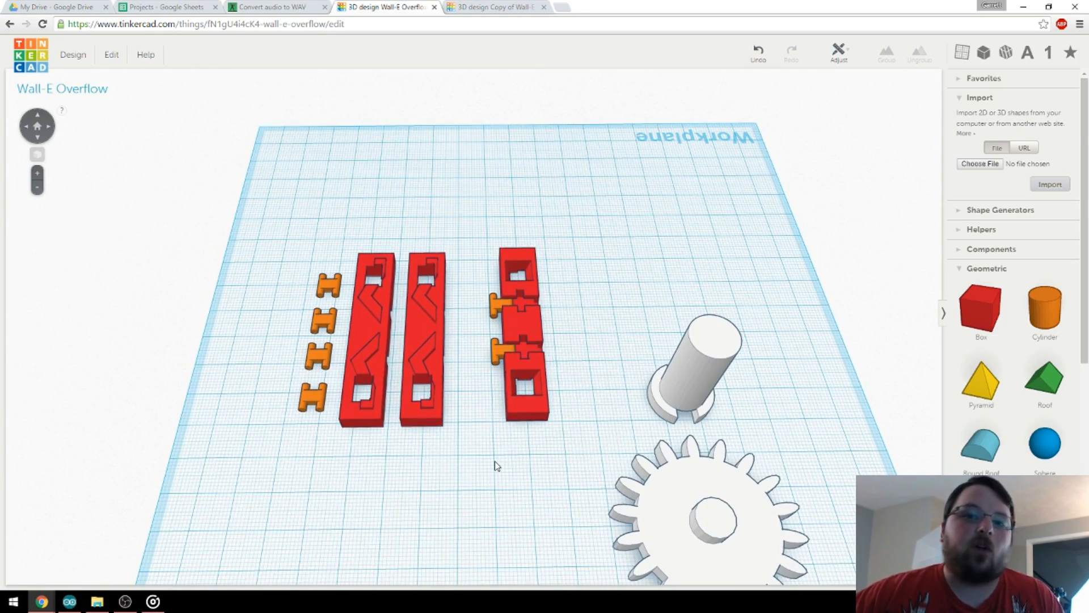